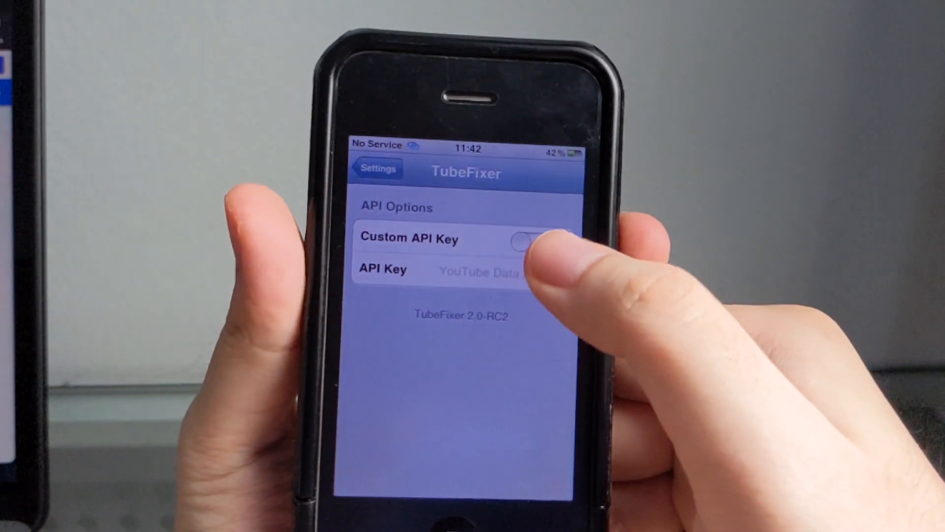
Step: Switch on Custom API Key in TubeFixer and focus the API Key field
left_click(535, 241)
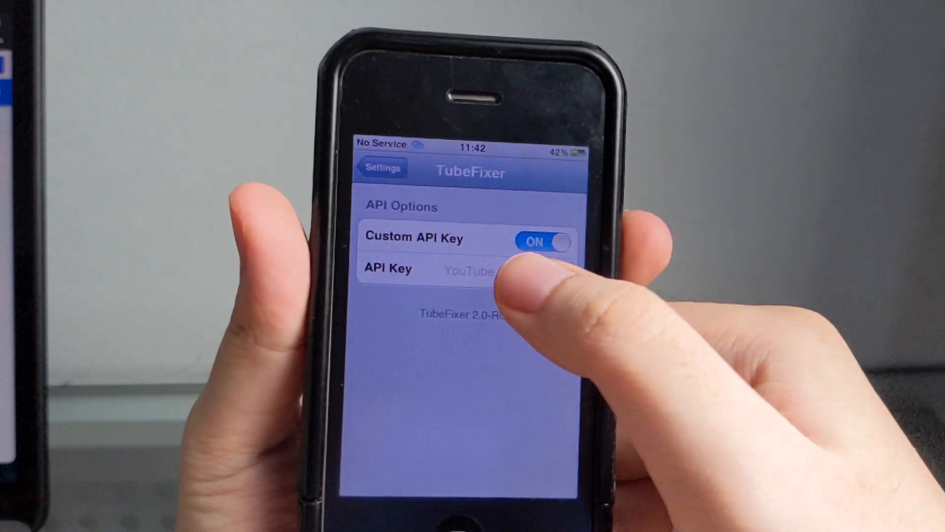
left_click(476, 269)
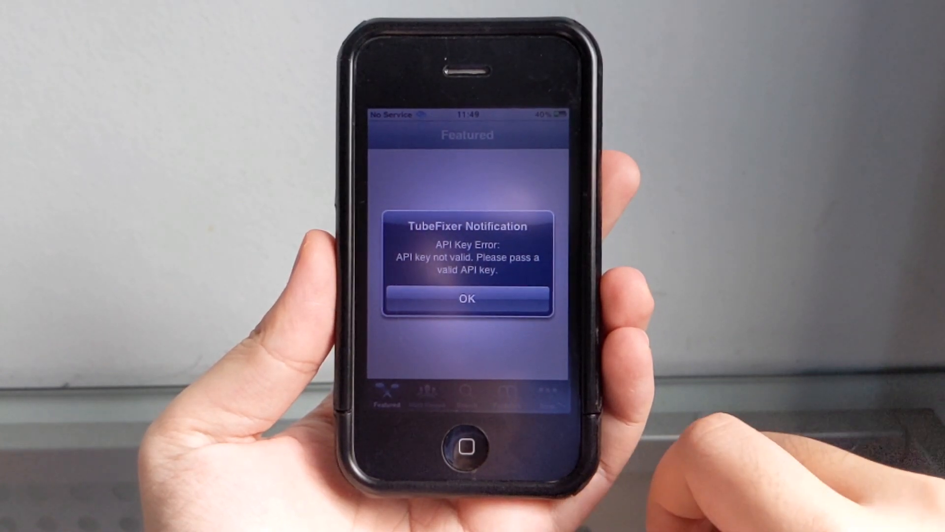
Step: Dismiss the invalid-key and default-key TubeFixer warnings and the YouTube Not Available alert
left_click(467, 299)
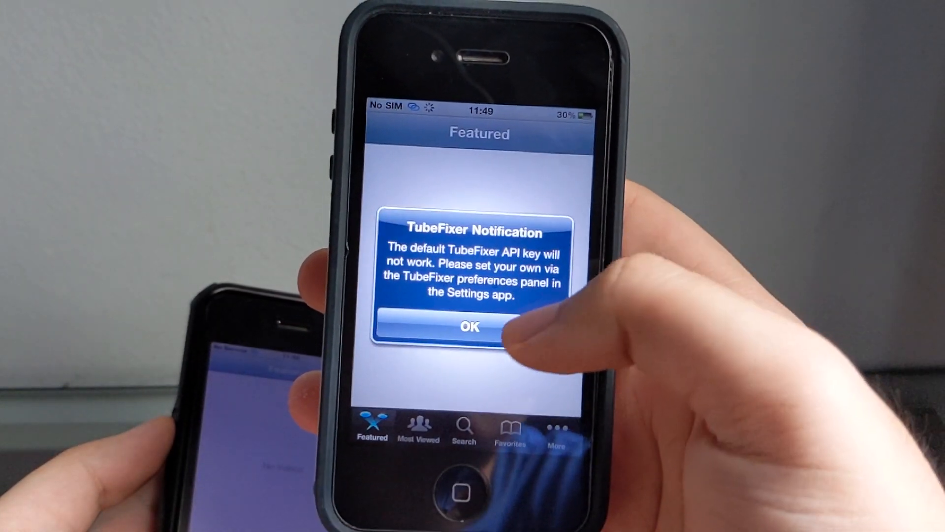
left_click(470, 325)
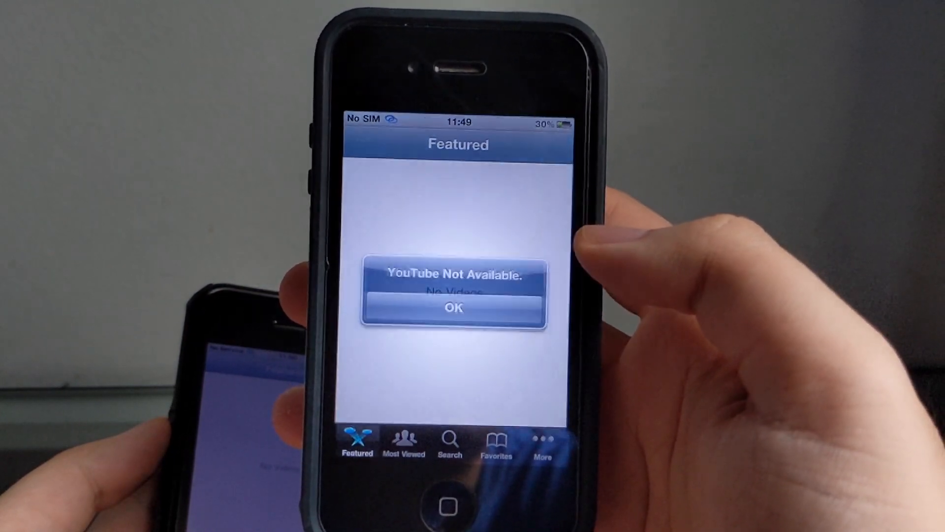
left_click(403, 440)
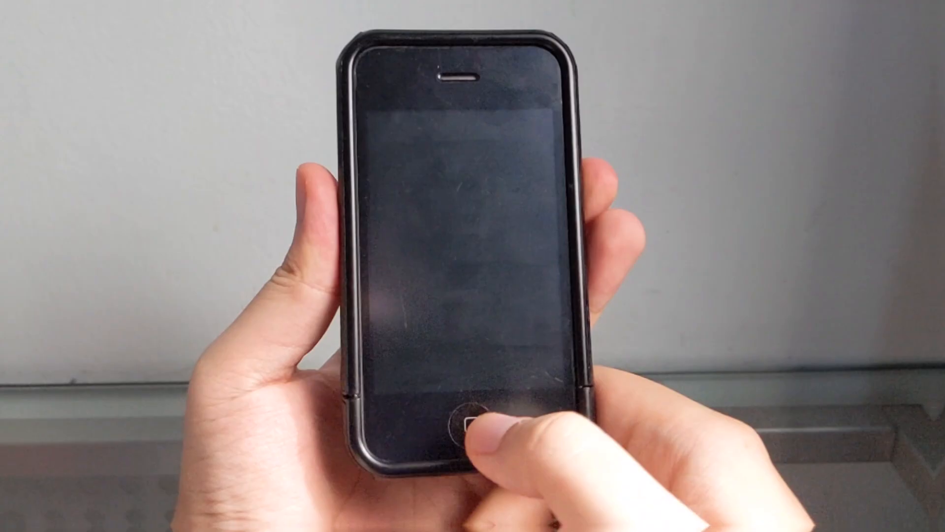
Step: Wake the phone and browse the Featured list, which now loads real videos
left_click(467, 416)
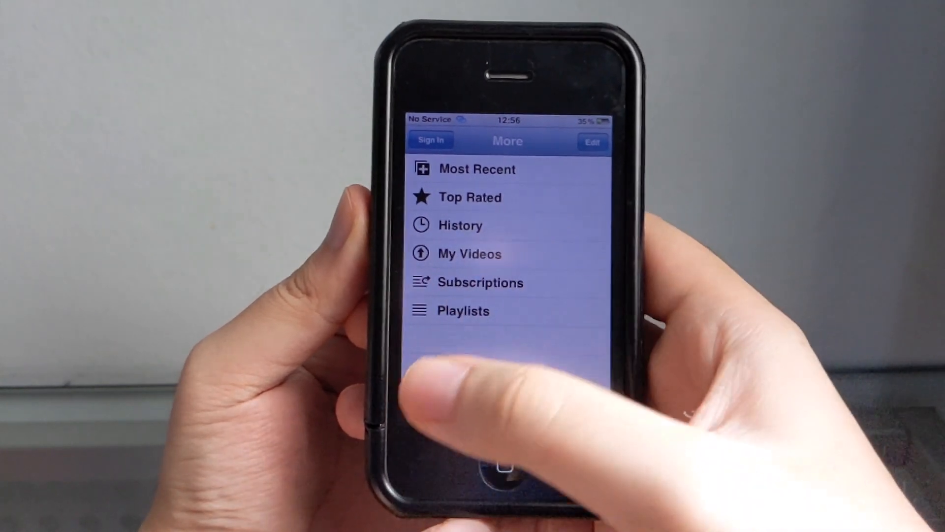
left_click(439, 410)
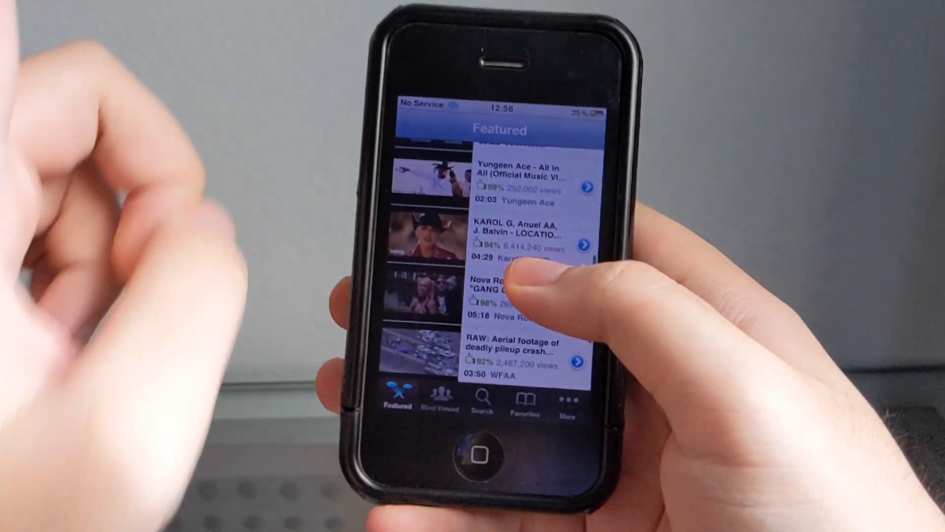
scroll("down", 3)
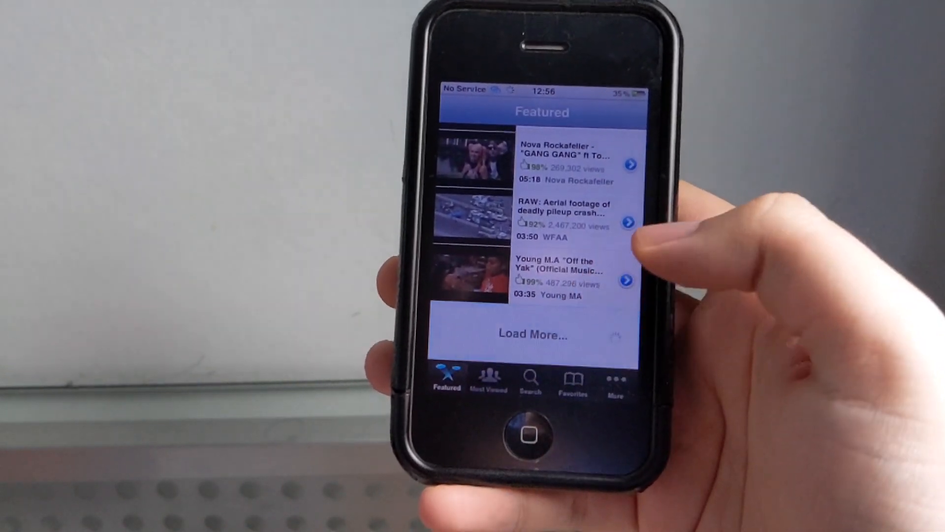
scroll("down", 3)
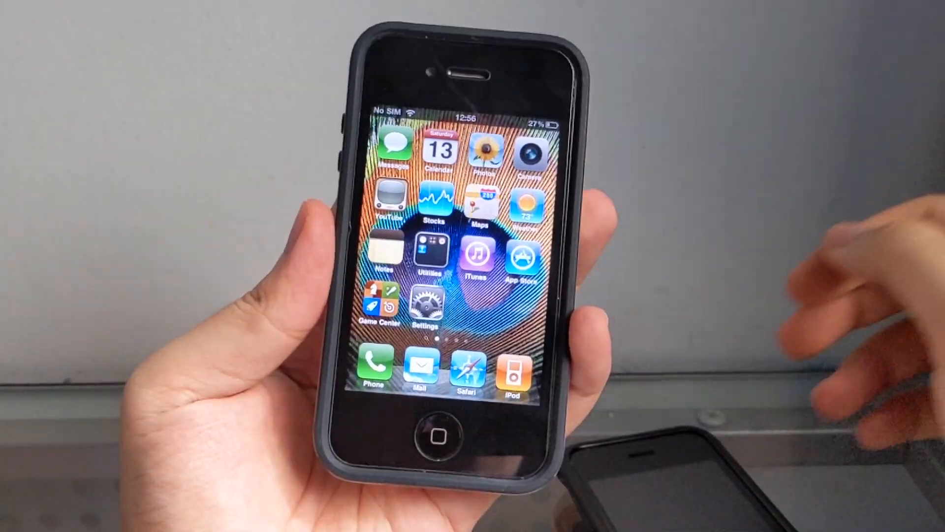
Step: Launch YouTube and browse the Most Viewed list, which now loads videos
left_click(387, 204)
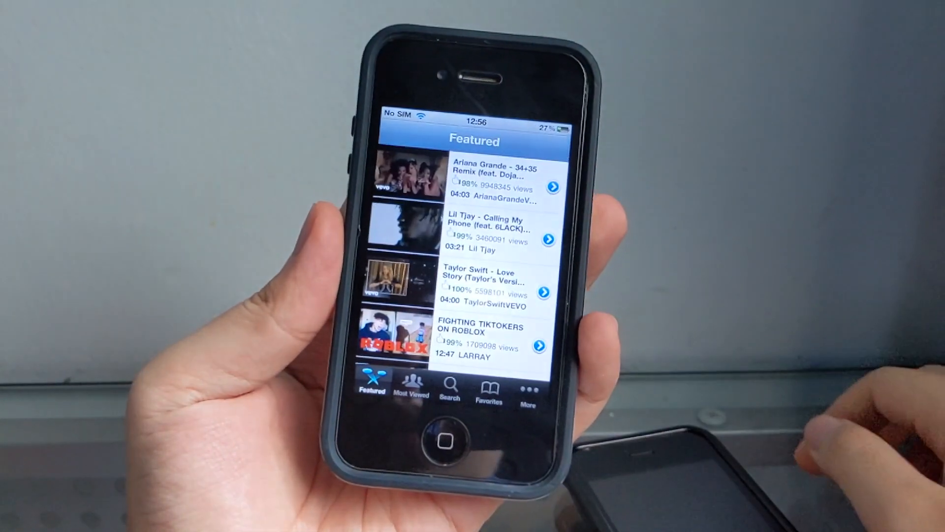
left_click(410, 386)
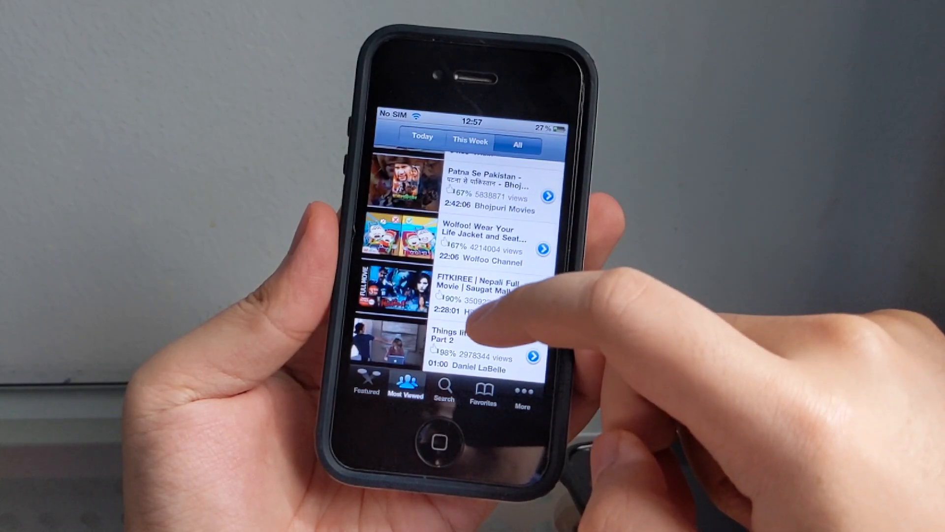
scroll("down", 3)
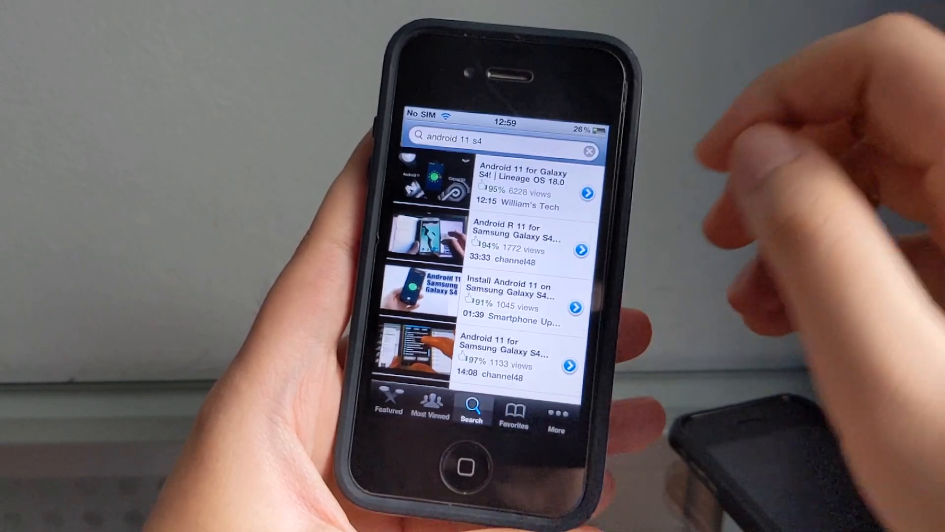
Step: Play the Android 11 for Galaxy S4 video, then return to its More Info page
left_click(531, 180)
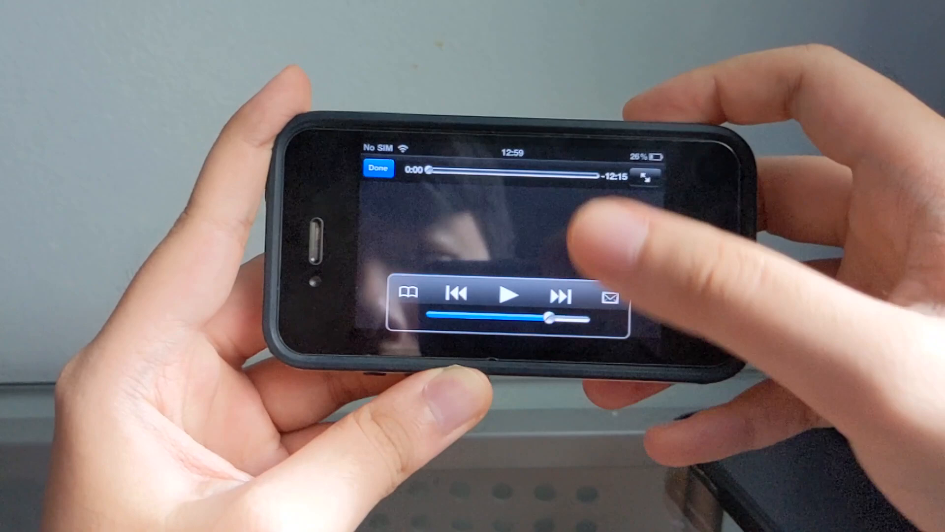
left_click(510, 296)
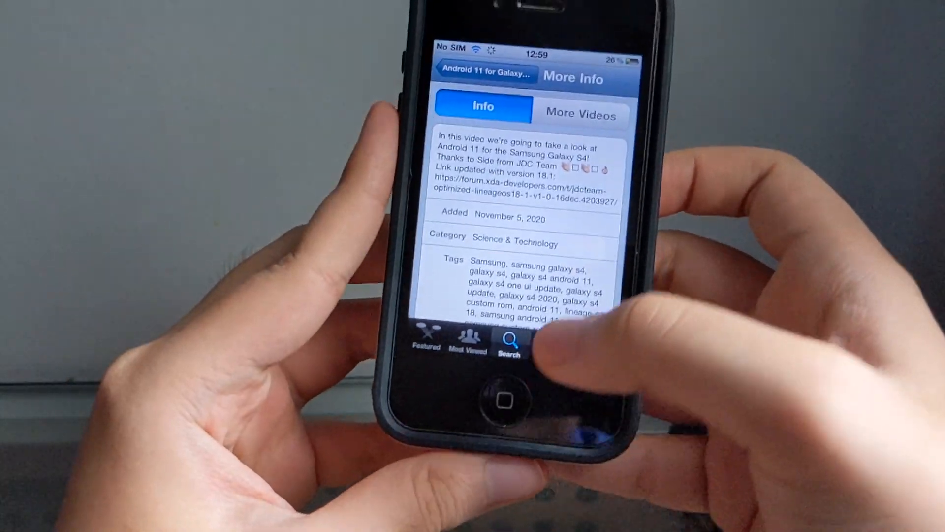
scroll("down", 3)
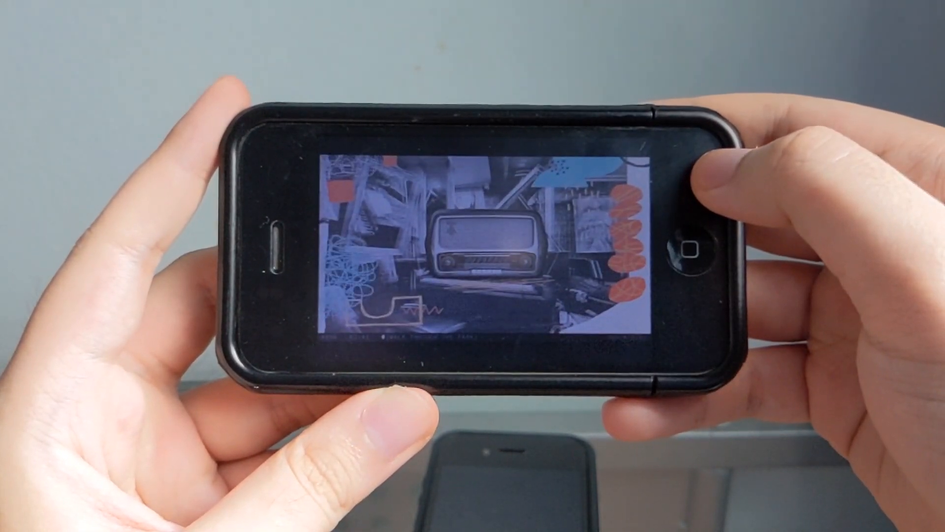
Step: Leave playback and browse TrackTribe's other videos from More Videos
left_click(471, 253)
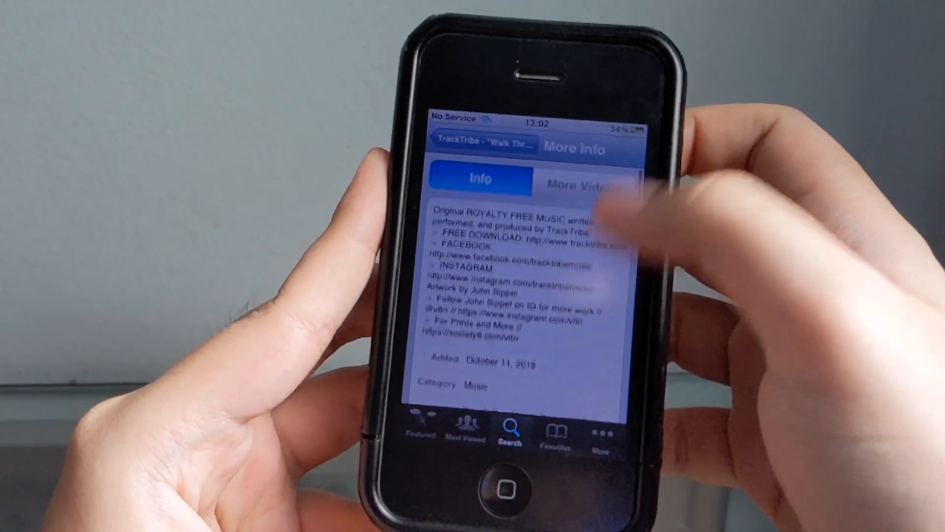
left_click(579, 184)
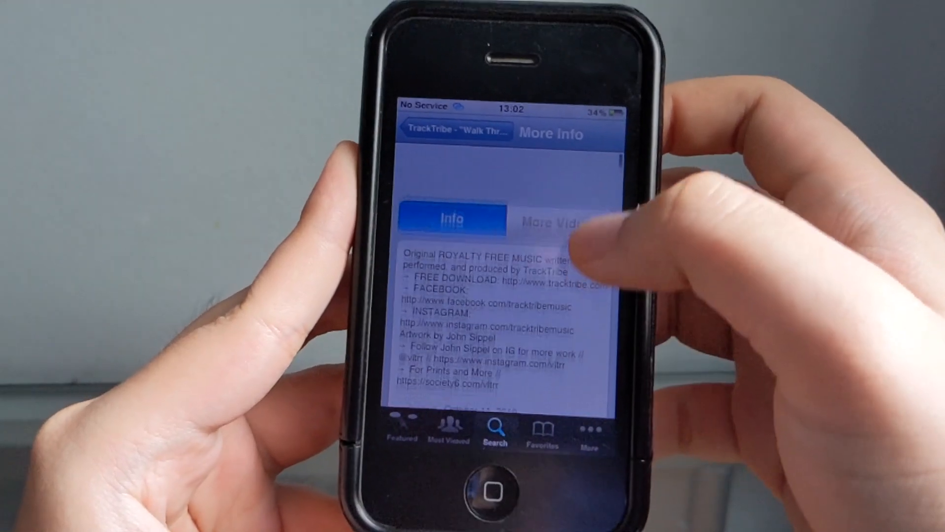
left_click(555, 219)
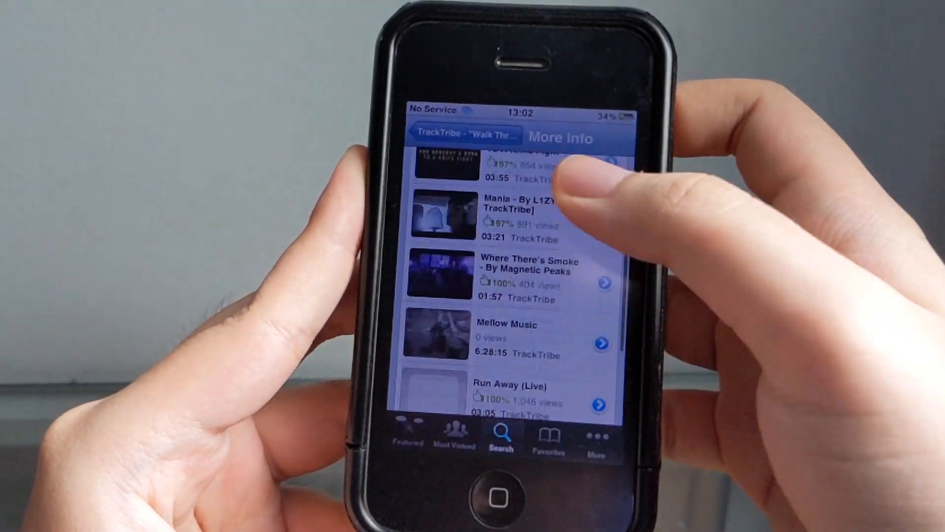
scroll("down", 3)
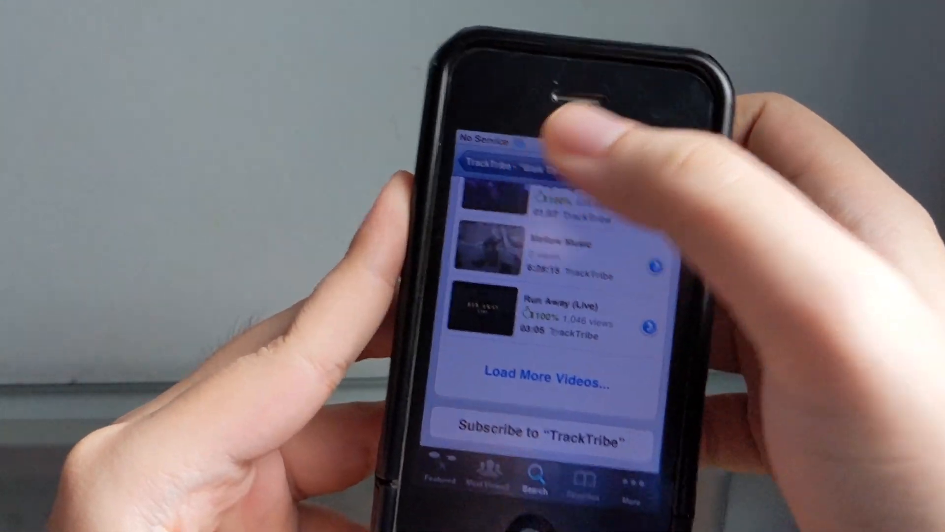
Step: Return to the video page and show the More section with History to Playlists
left_click(500, 202)
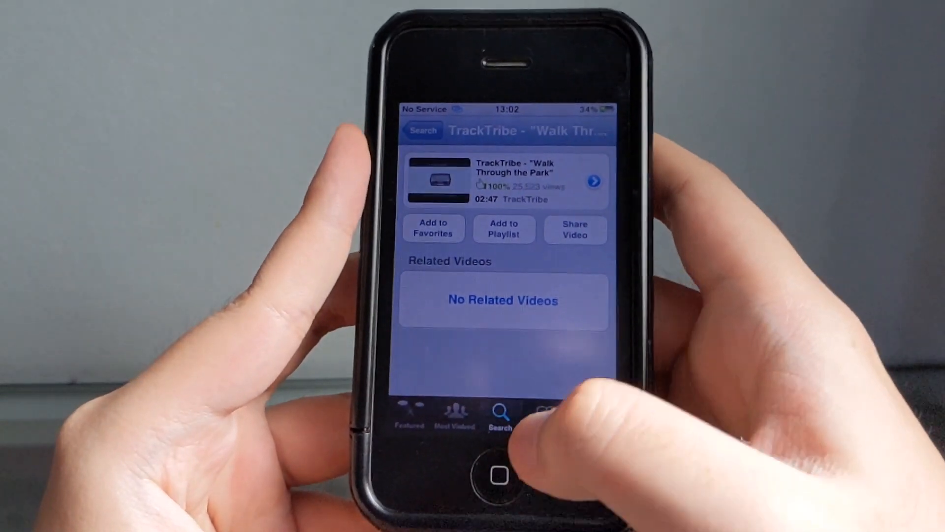
left_click(600, 425)
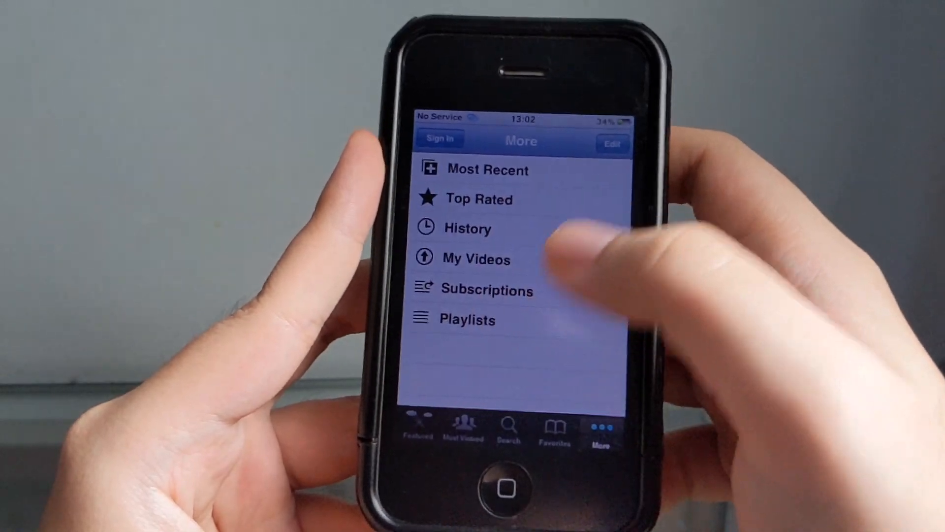
Step: Confirm Most Viewed and Featured load again, then quit to the home screen
left_click(464, 425)
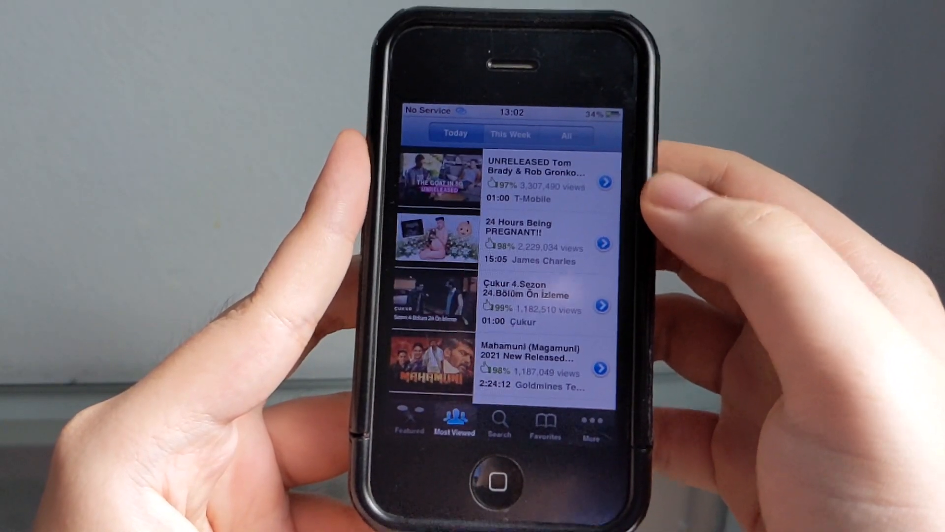
left_click(411, 420)
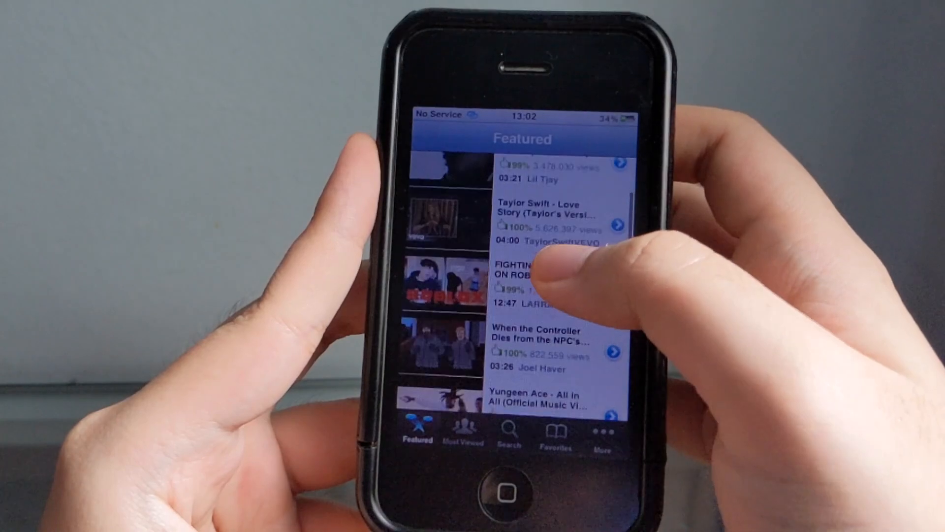
left_click(555, 431)
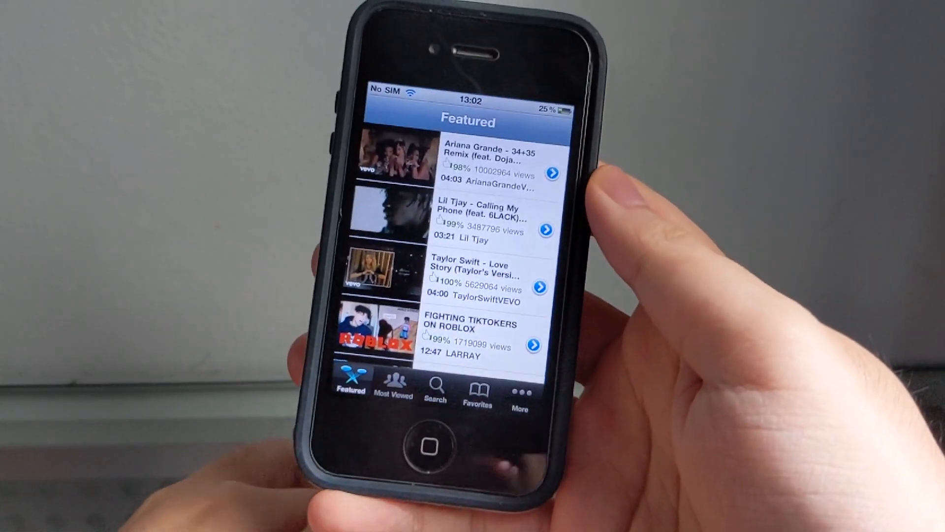
key("home")
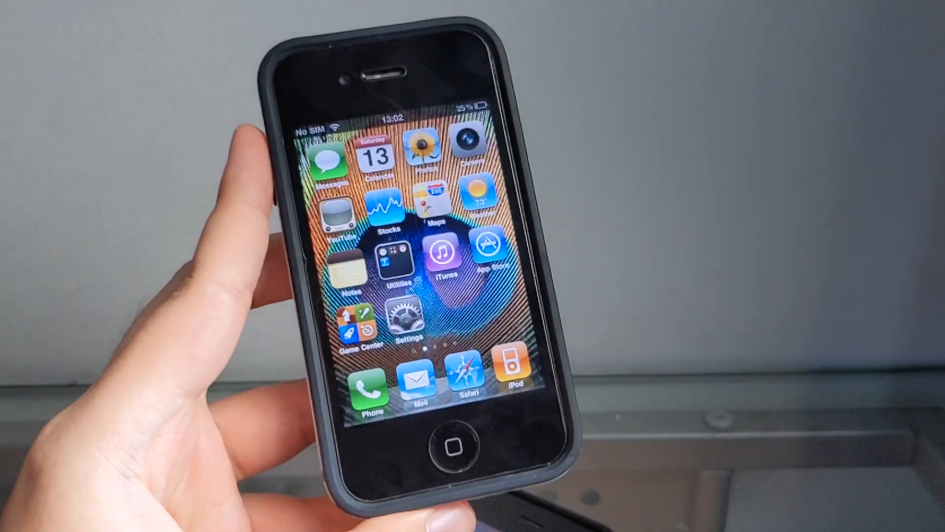